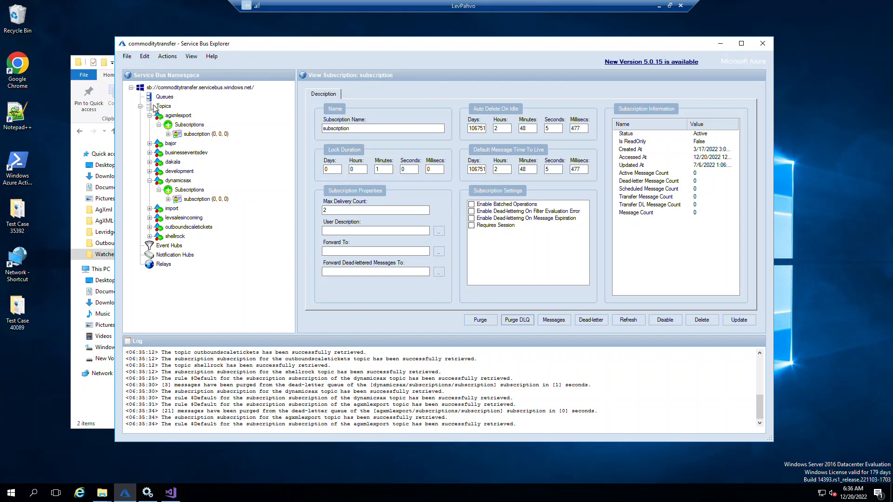
mouse_move(161, 110)
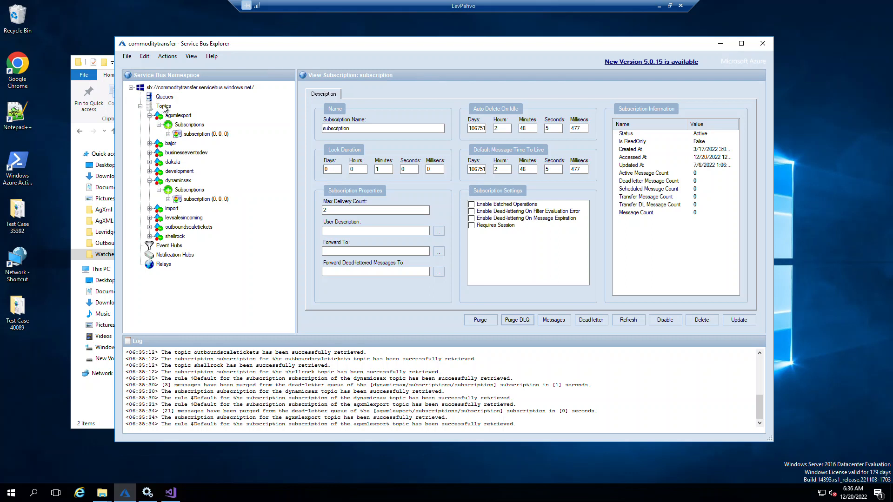
mouse_move(156, 113)
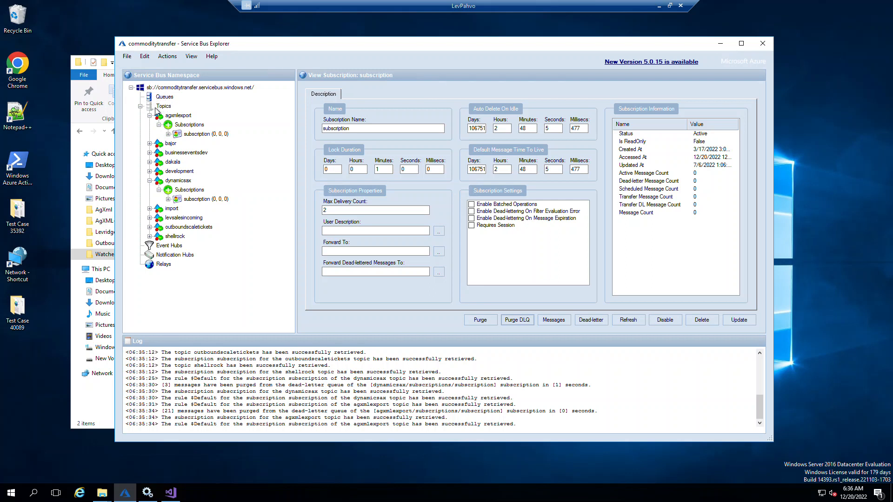
mouse_move(171, 111)
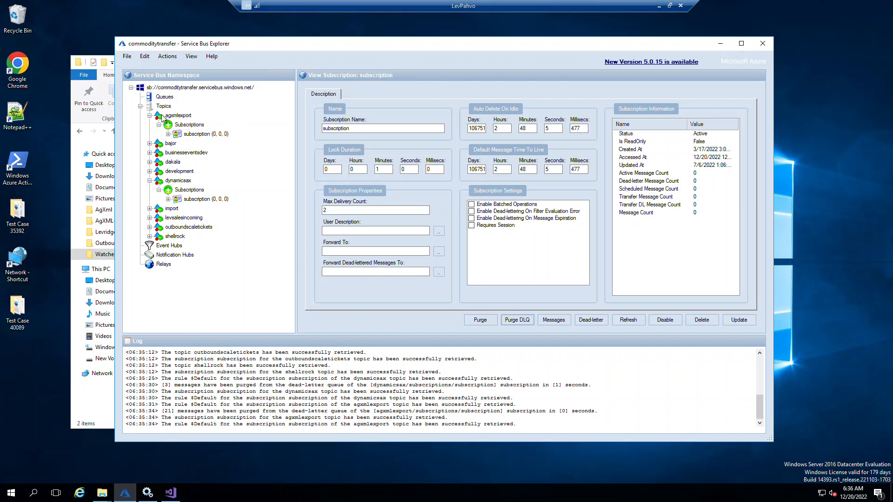
mouse_move(188, 122)
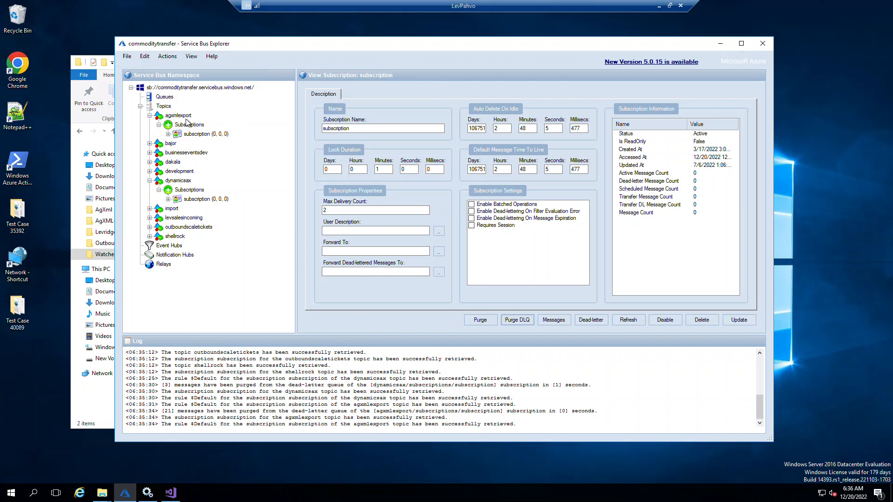
mouse_move(191, 121)
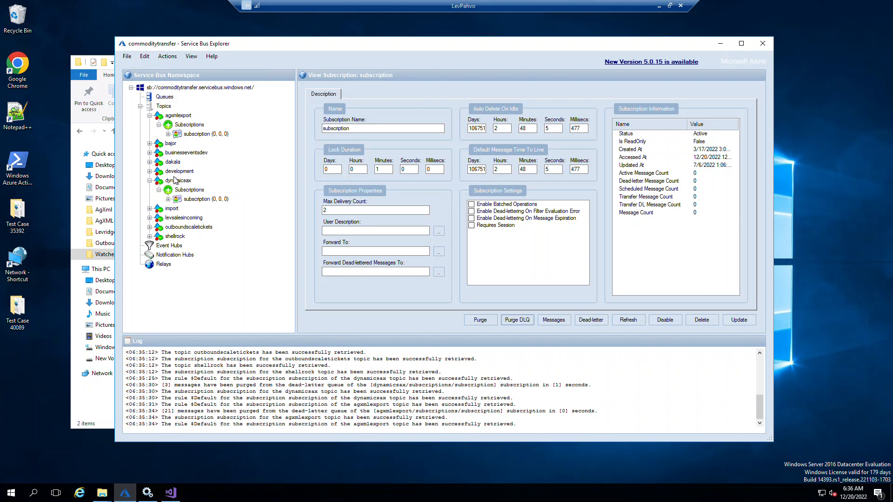
mouse_move(183, 191)
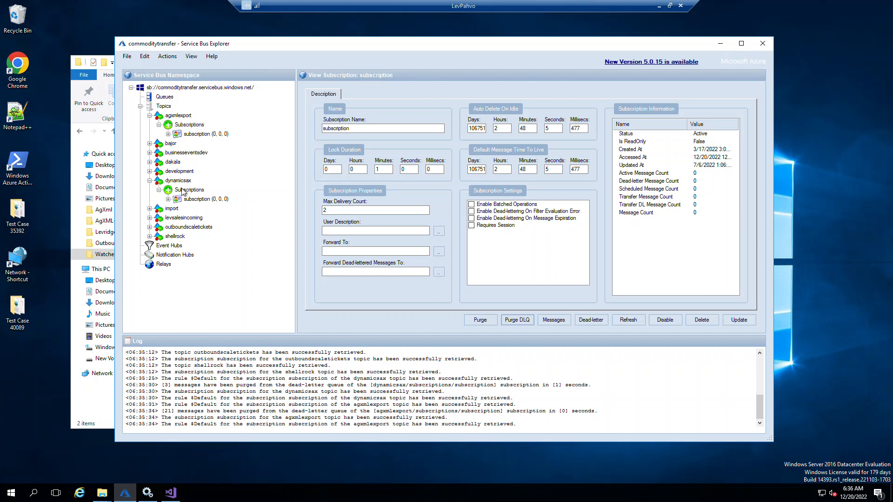
mouse_move(203, 200)
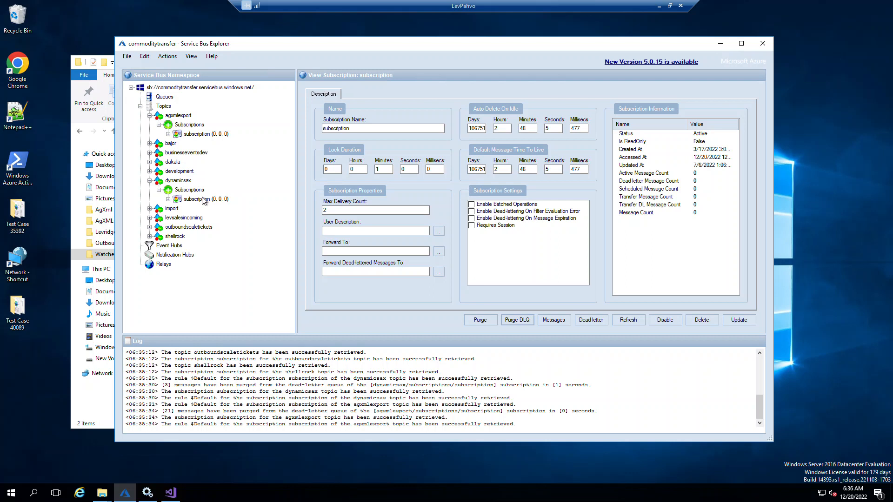
mouse_move(182, 134)
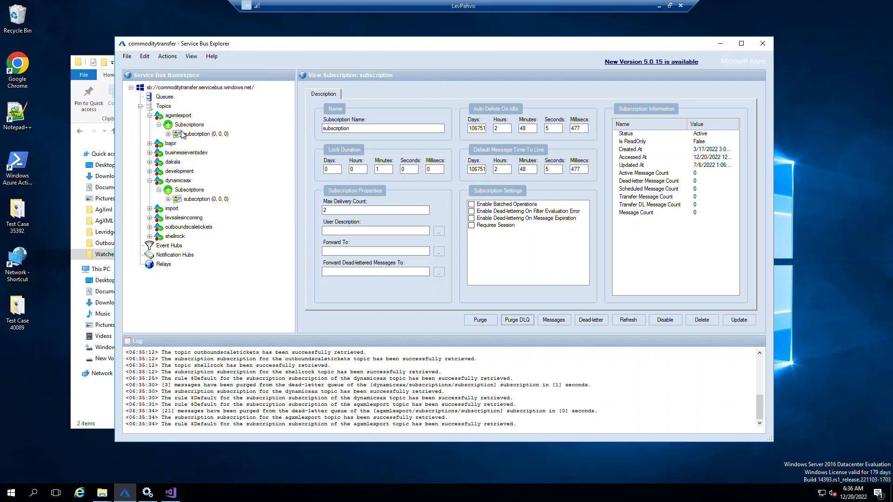
mouse_move(227, 129)
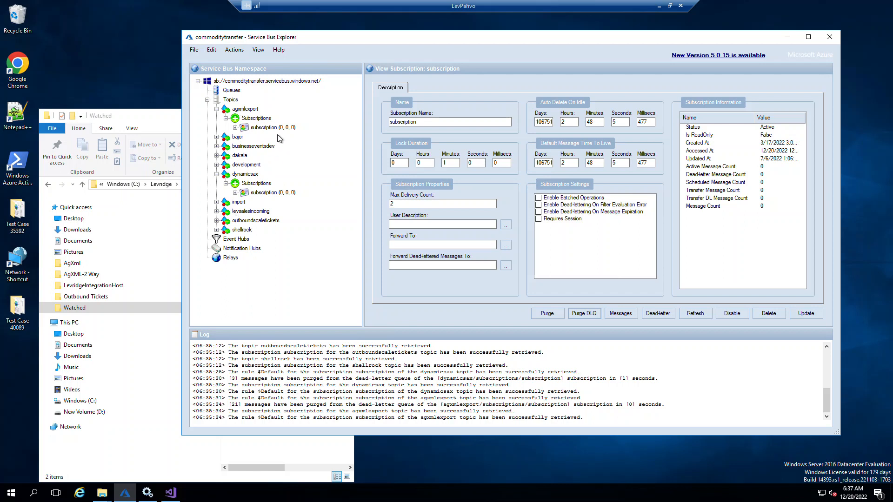
mouse_move(215, 184)
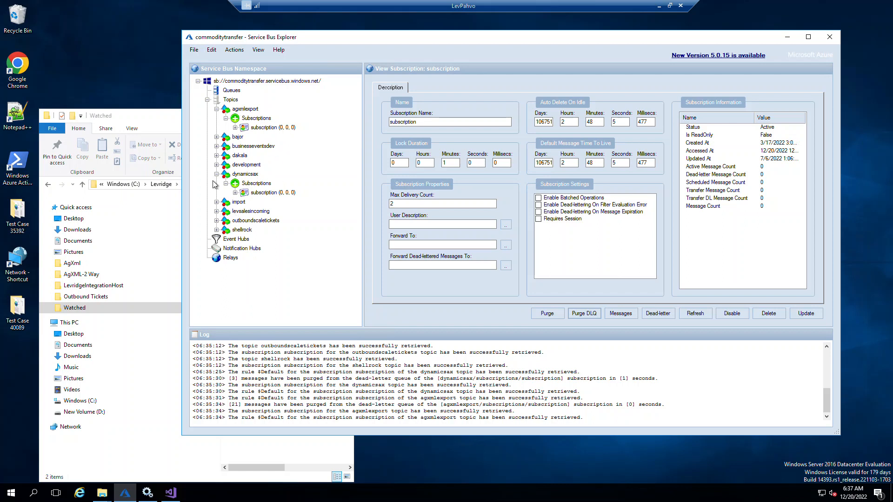
mouse_move(280, 197)
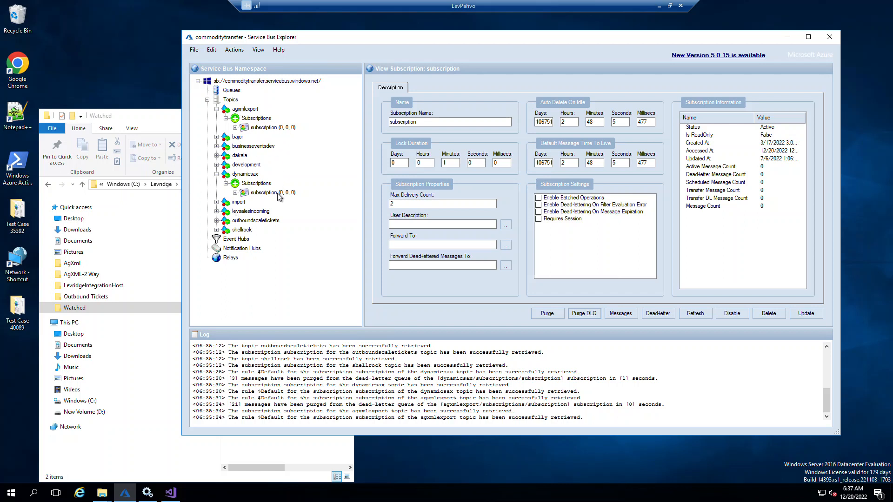
mouse_move(283, 131)
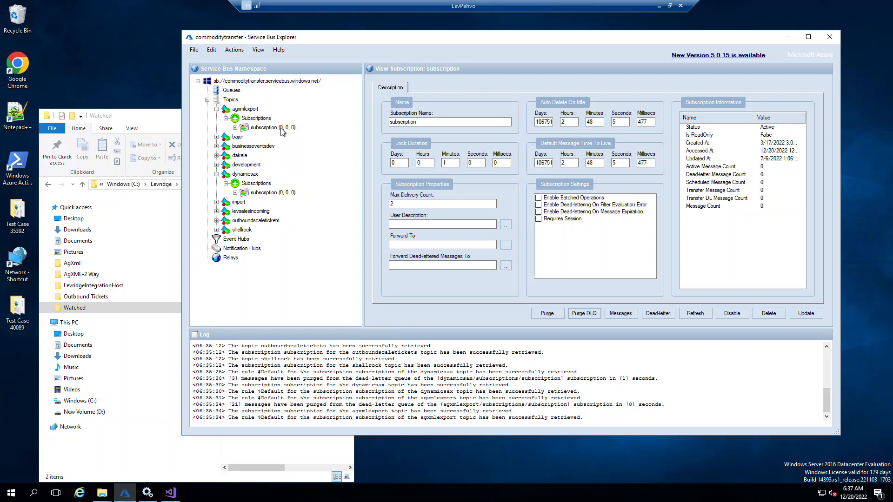
mouse_move(313, 135)
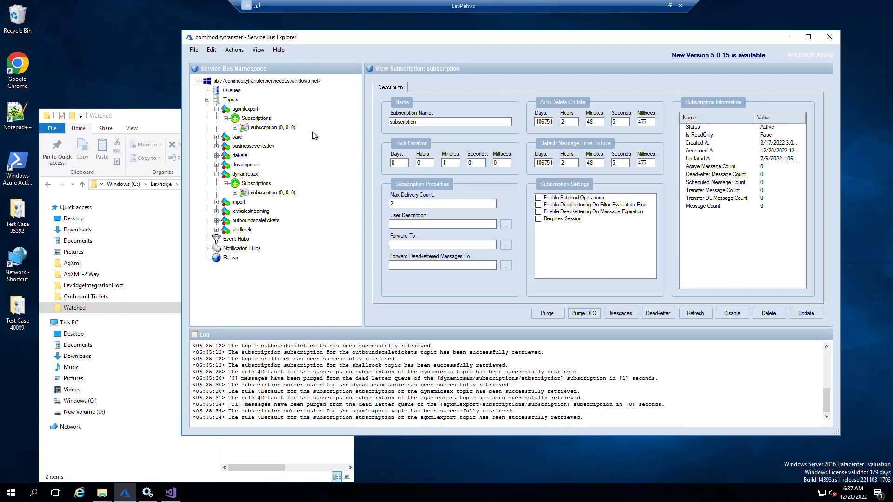
mouse_move(274, 136)
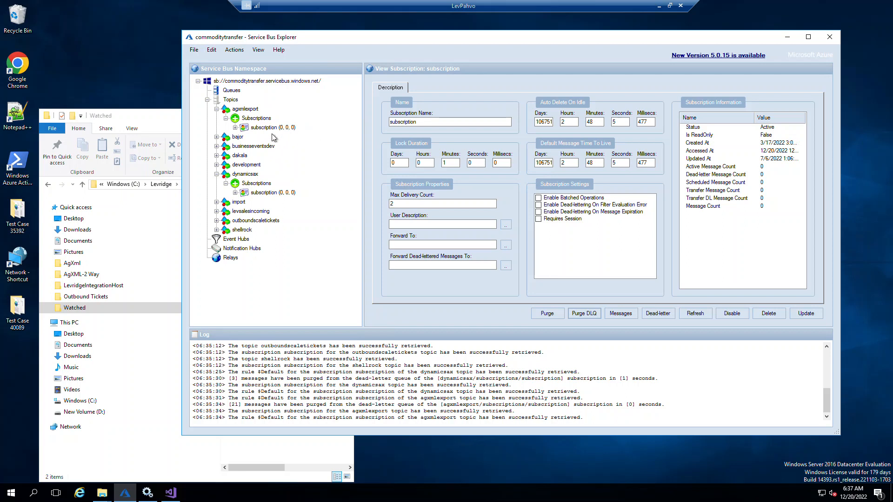
mouse_move(281, 125)
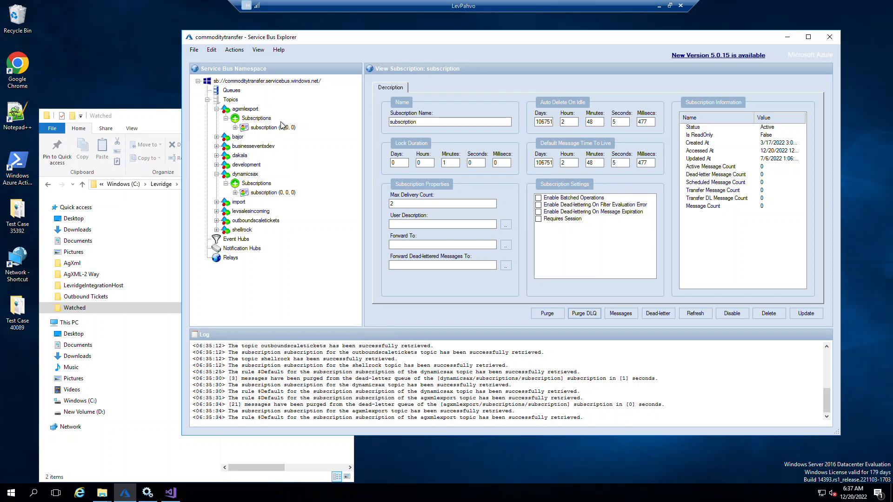
mouse_move(278, 136)
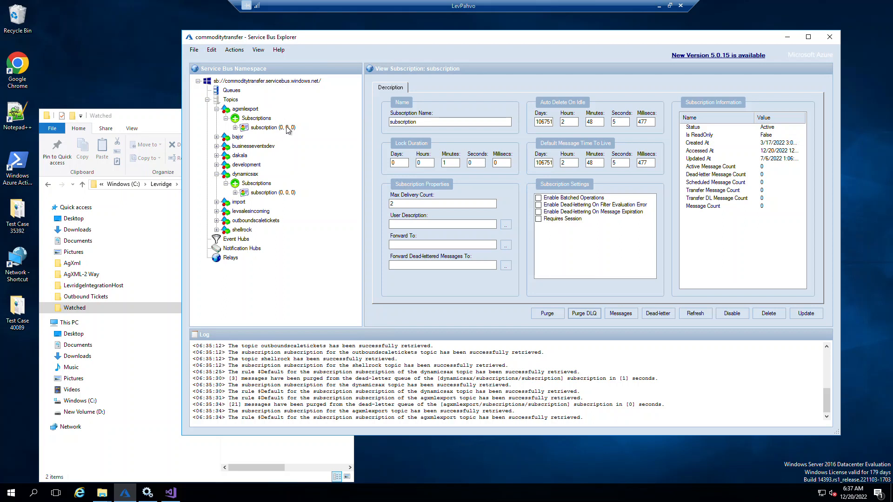
mouse_move(288, 127)
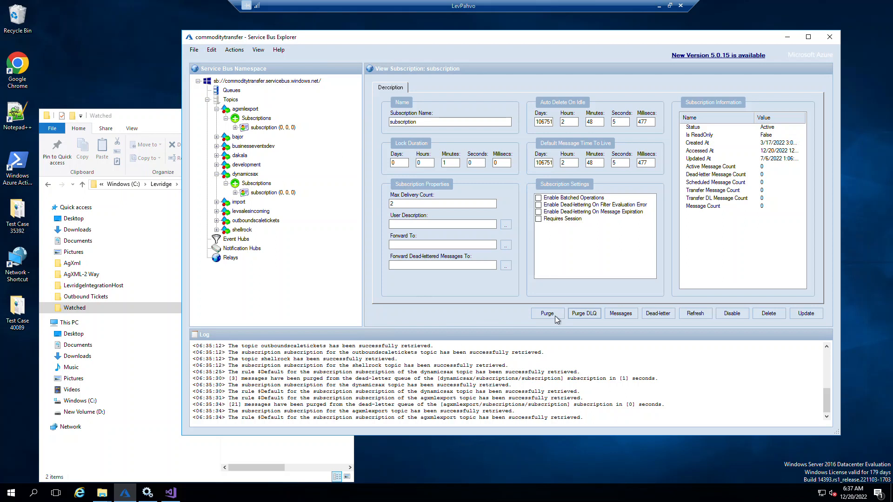
mouse_move(563, 322)
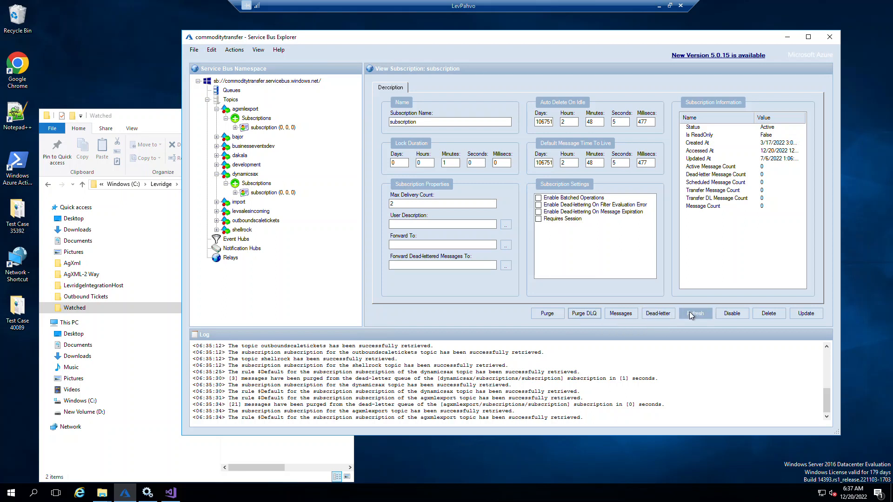
mouse_move(583, 313)
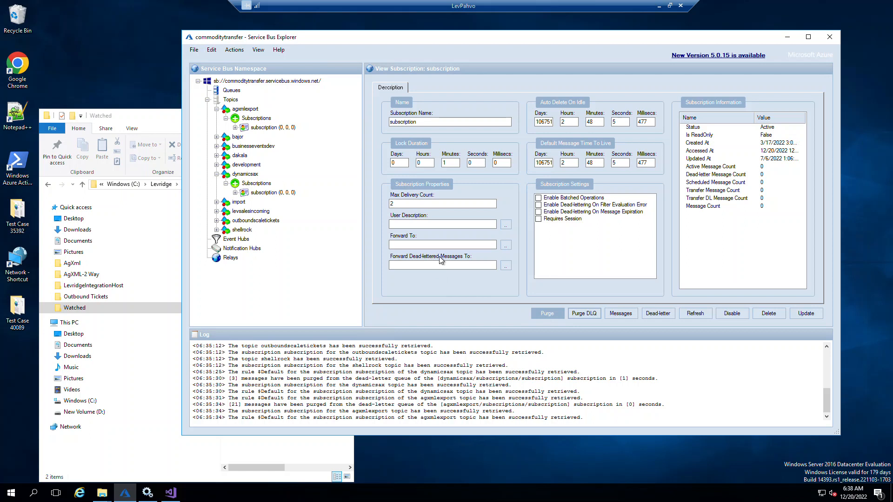
- Peek the agxmlexport subscription's messages, find the list empty, and return to its Description
click(266, 127)
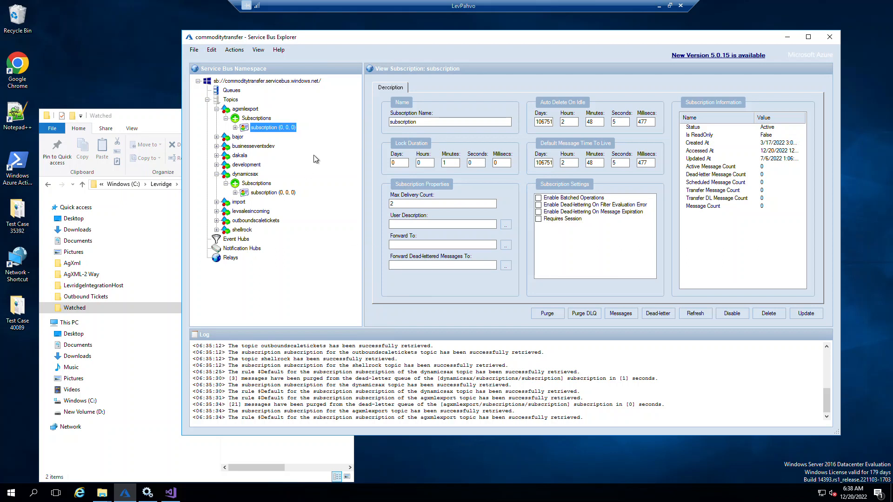
mouse_move(283, 127)
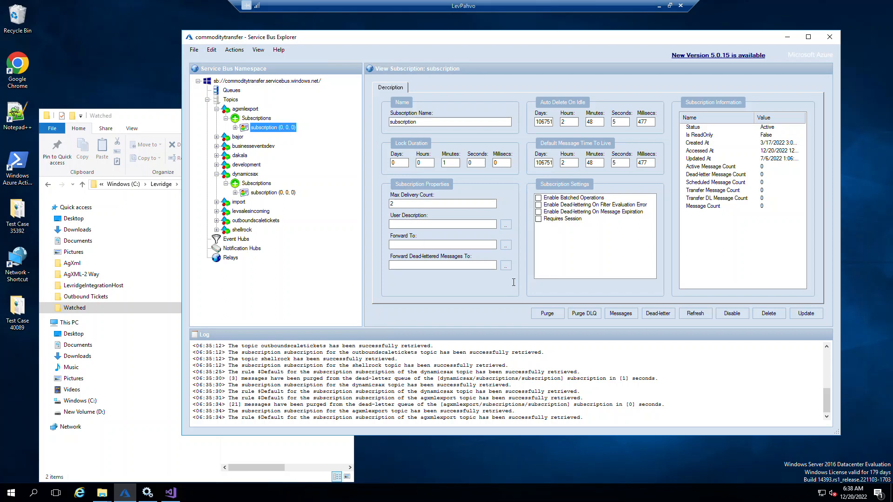
mouse_move(322, 158)
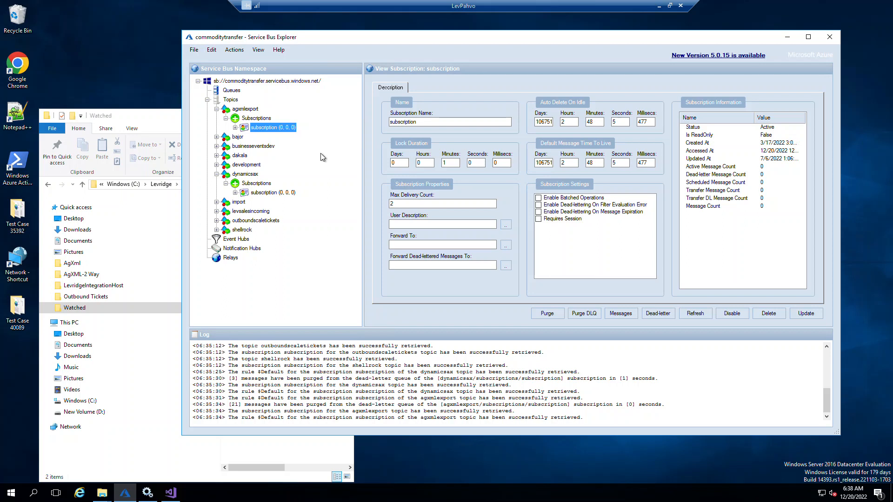
mouse_move(311, 149)
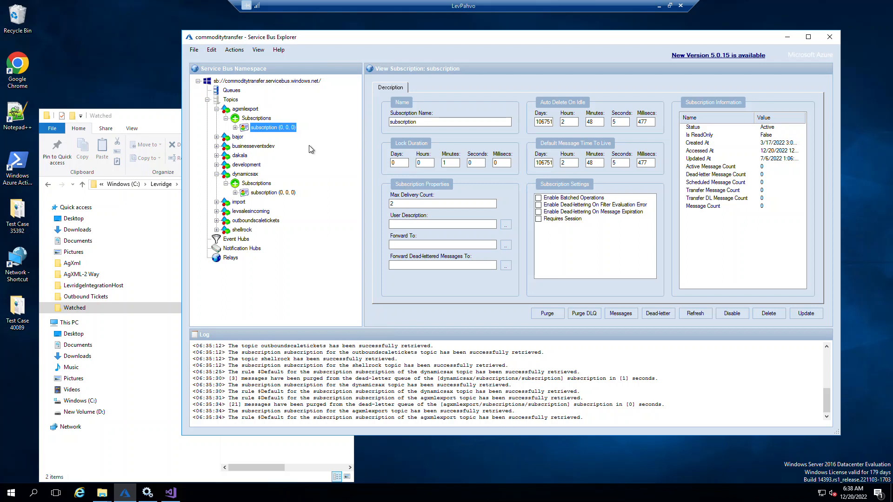
mouse_move(620, 313)
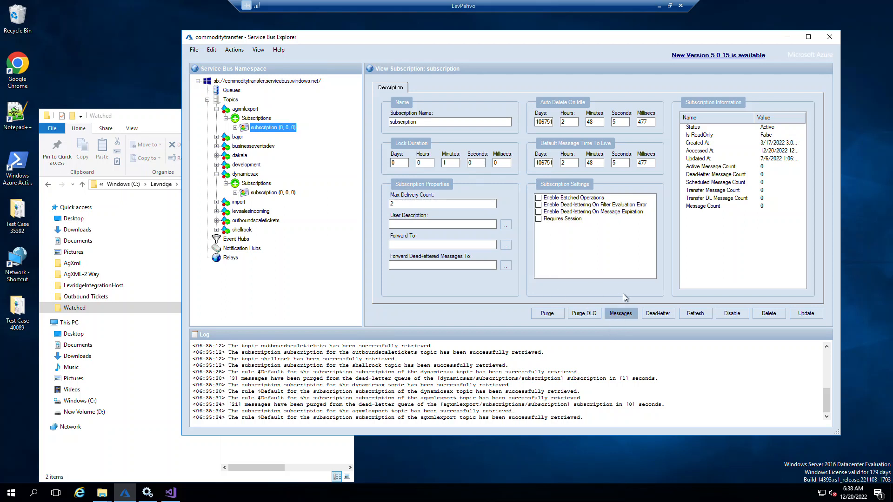
click(621, 313)
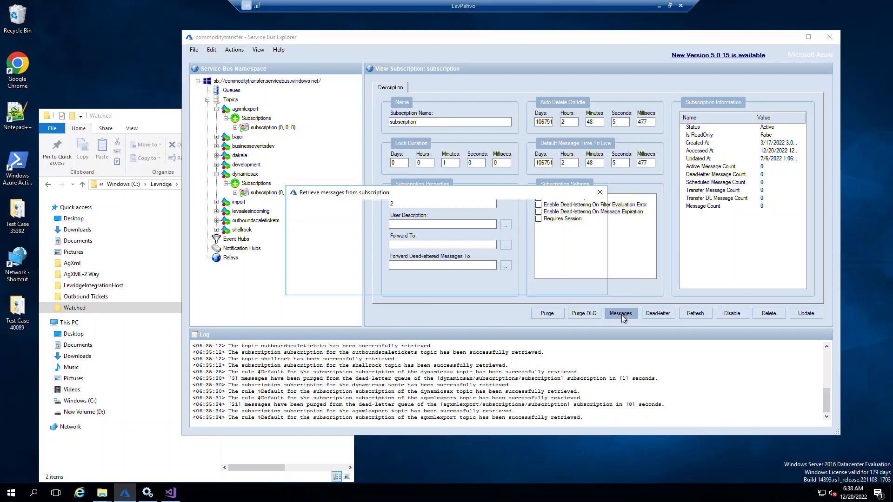
click(620, 314)
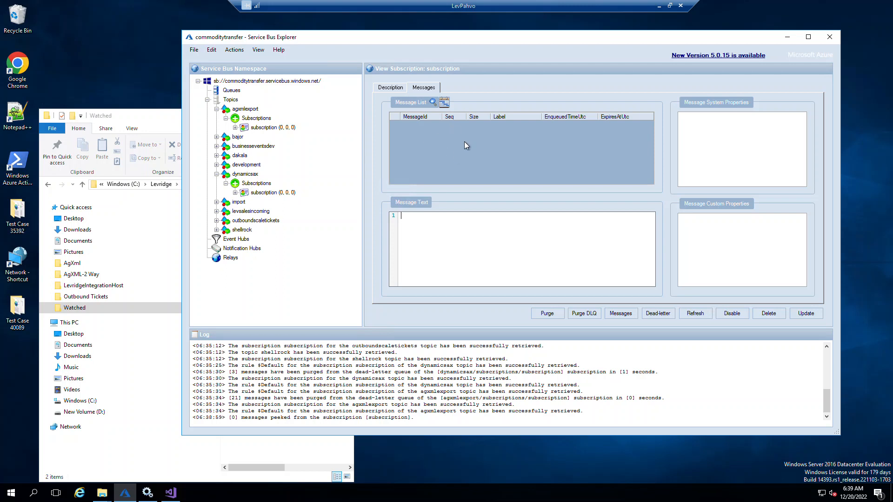
mouse_move(450, 133)
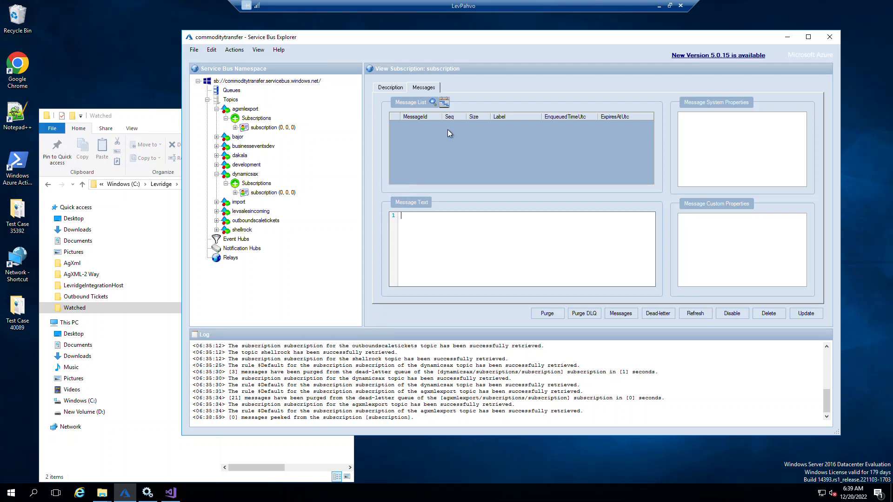
click(390, 87)
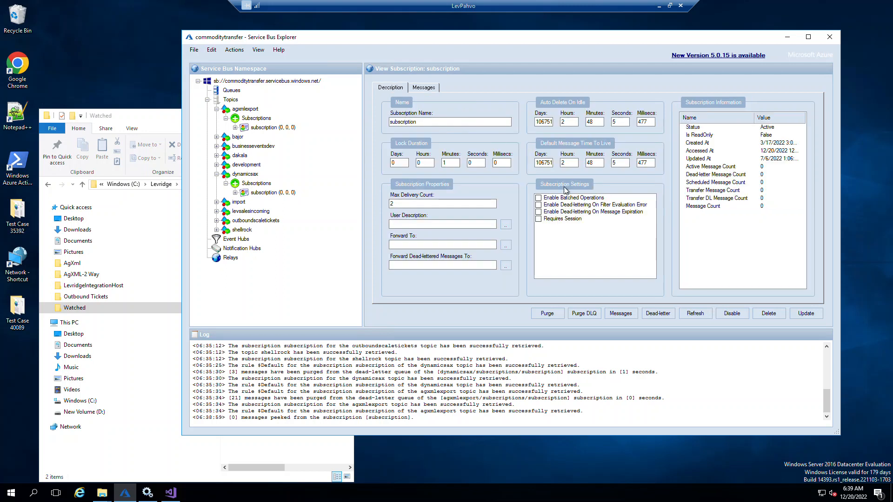
- Peek the top 10 dead-letter messages (none found), then cancel the Purge warning without purging
click(658, 313)
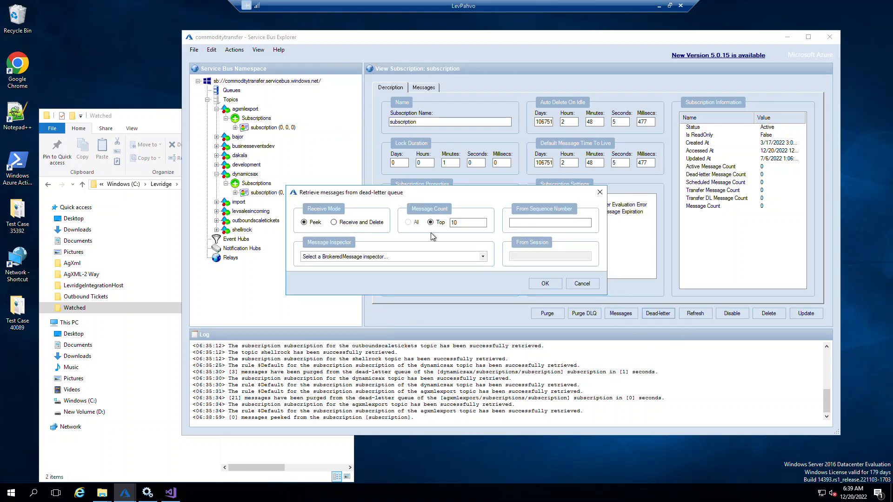
mouse_move(467, 230)
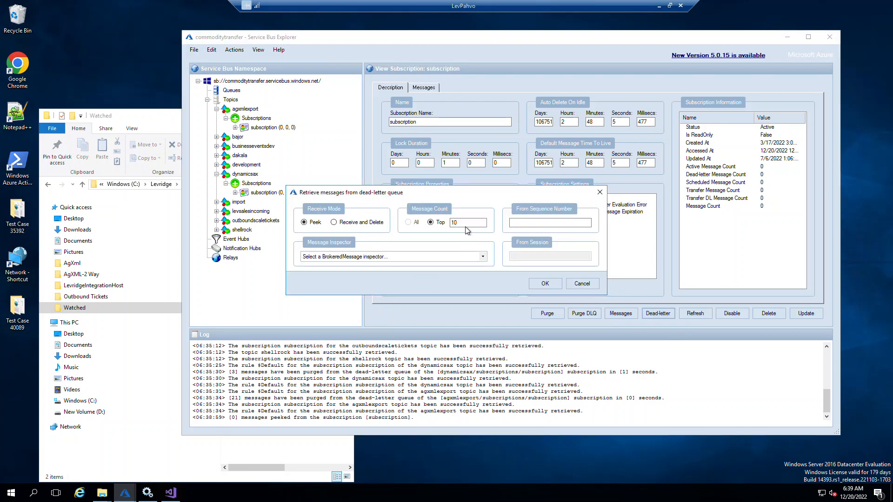
click(544, 283)
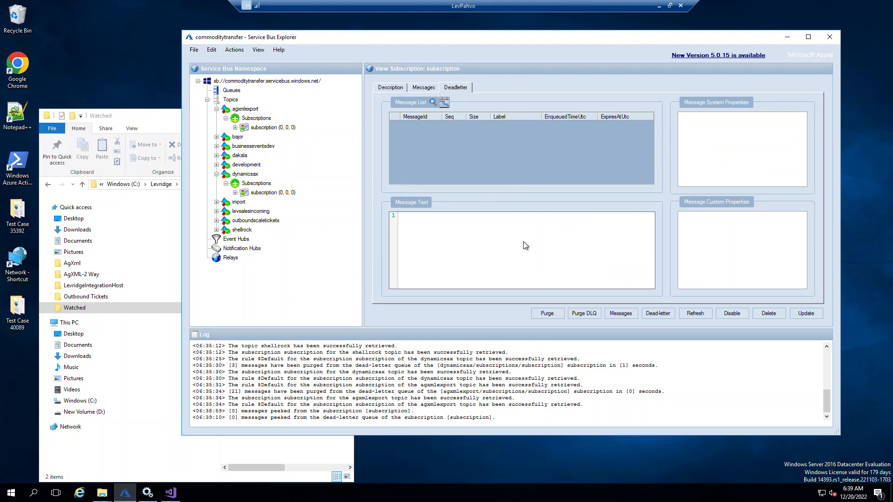
click(546, 314)
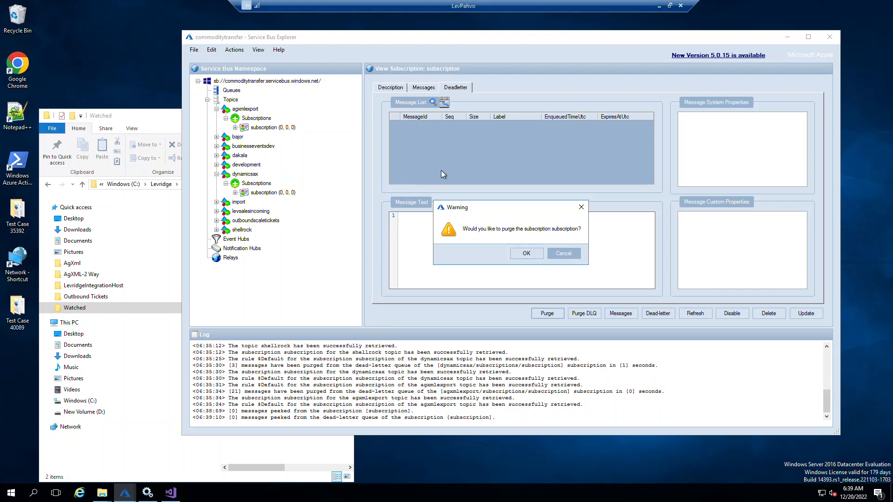
click(525, 253)
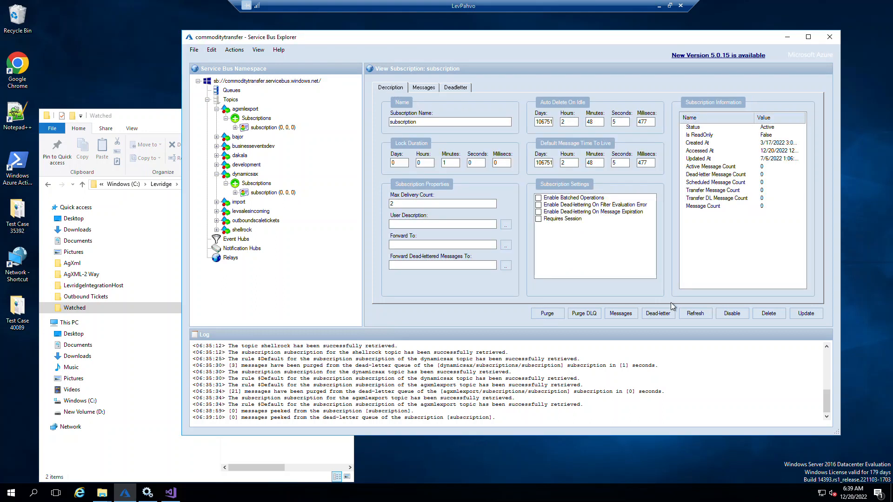
mouse_move(823, 325)
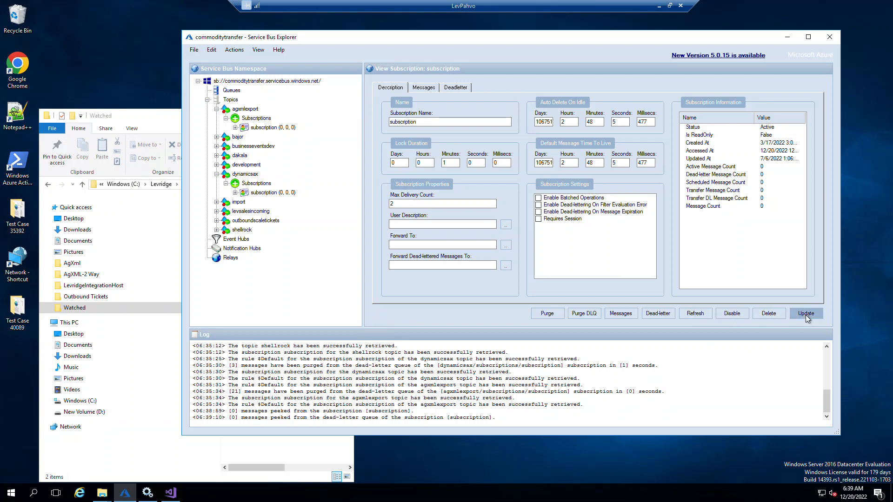
mouse_move(696, 314)
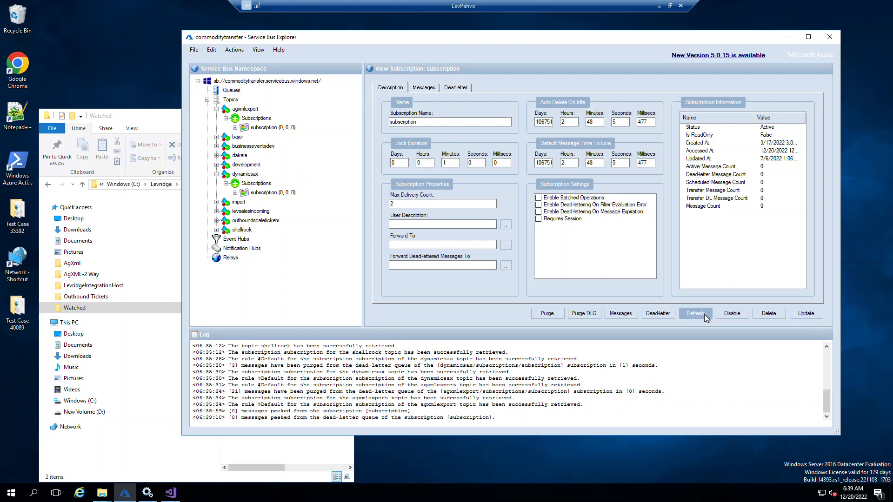
- Refresh the subscription so the entities reload with counts still at zero
click(696, 313)
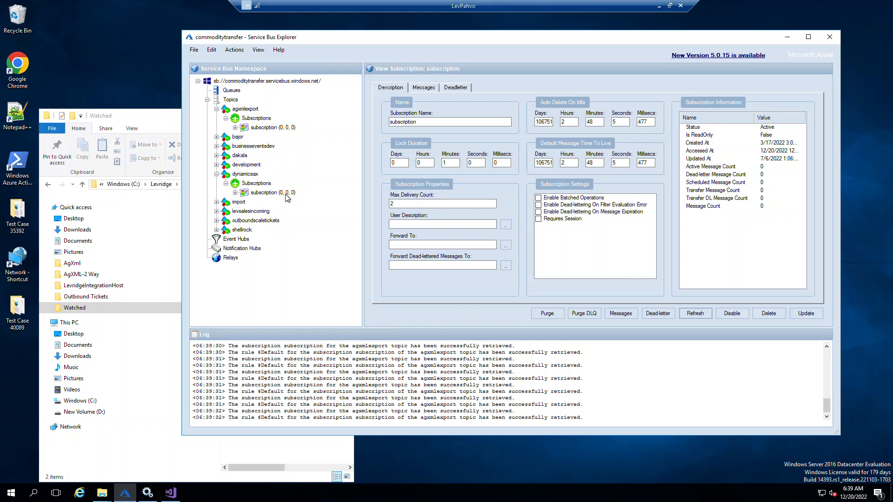
mouse_move(332, 319)
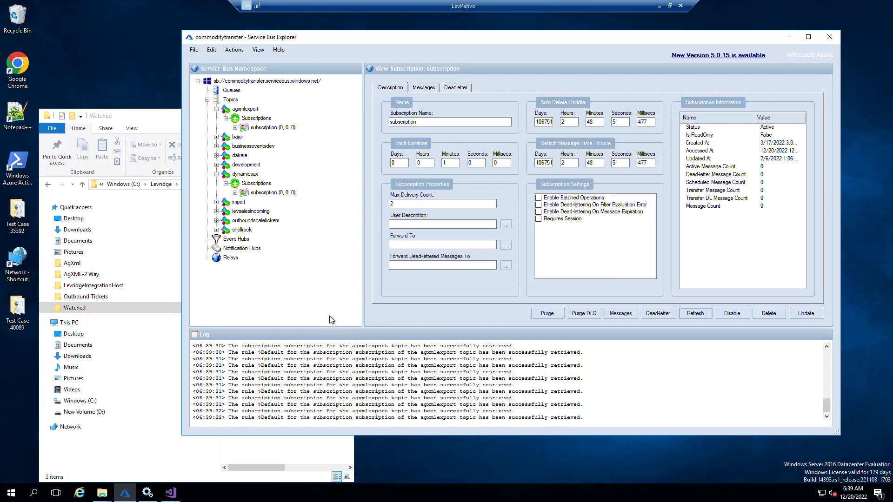
mouse_move(330, 317)
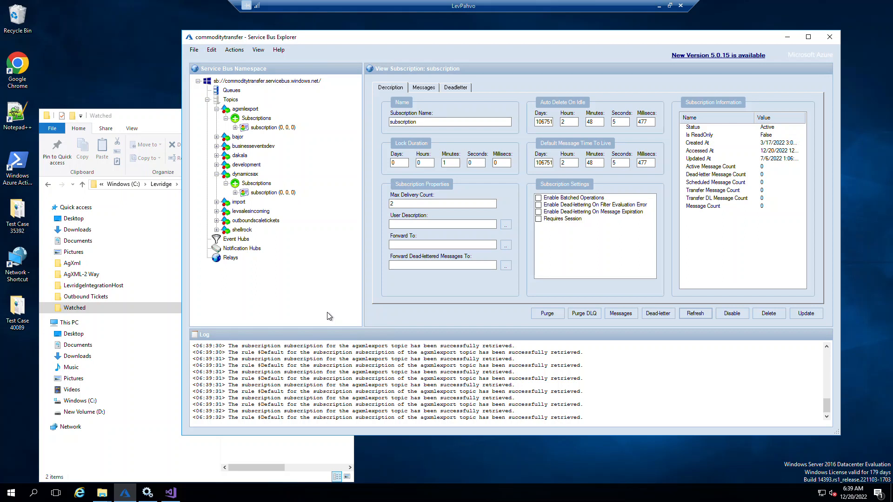
mouse_move(167, 121)
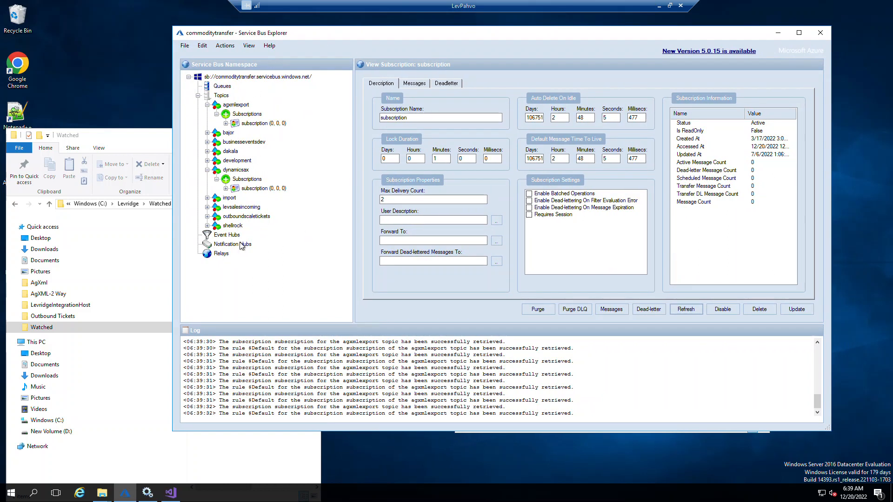
mouse_move(292, 131)
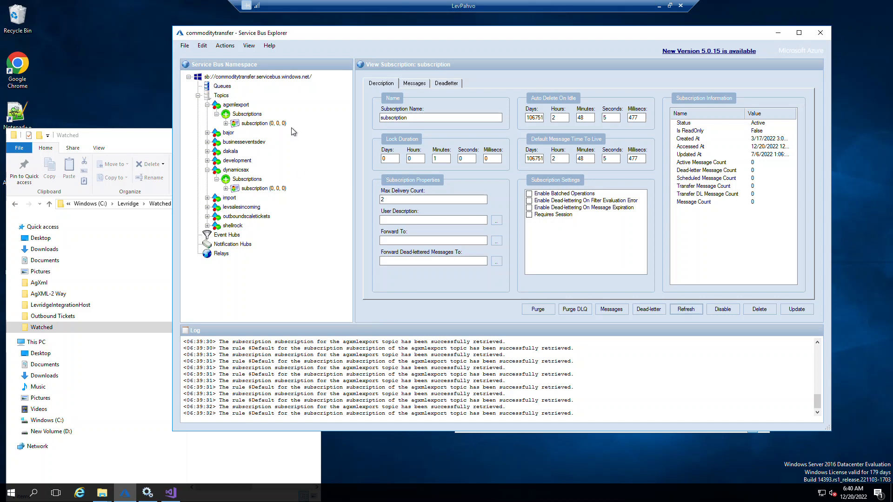
mouse_move(324, 102)
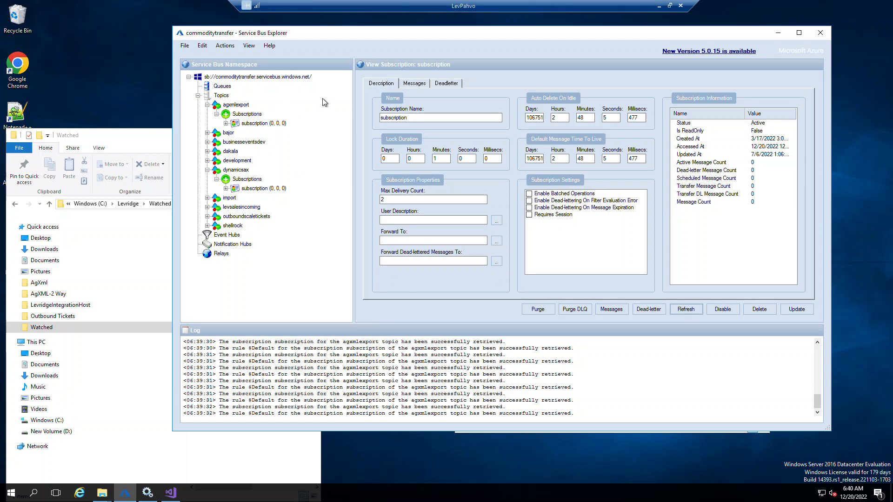
mouse_move(312, 181)
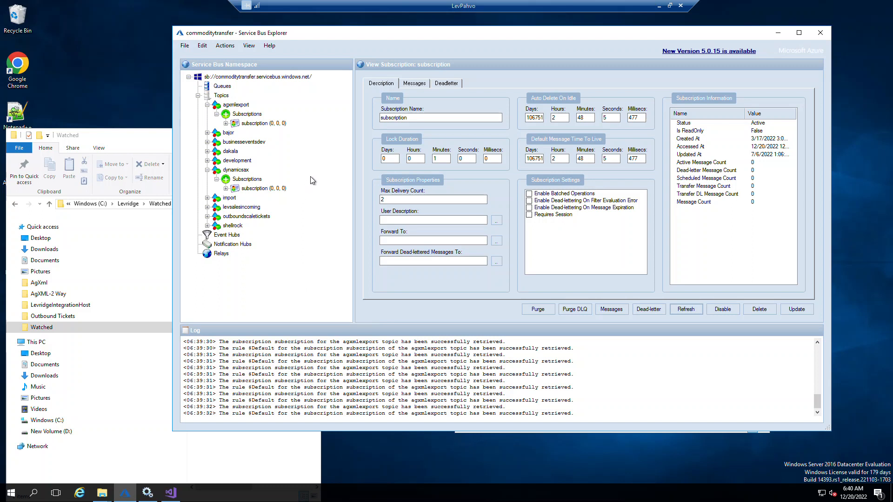